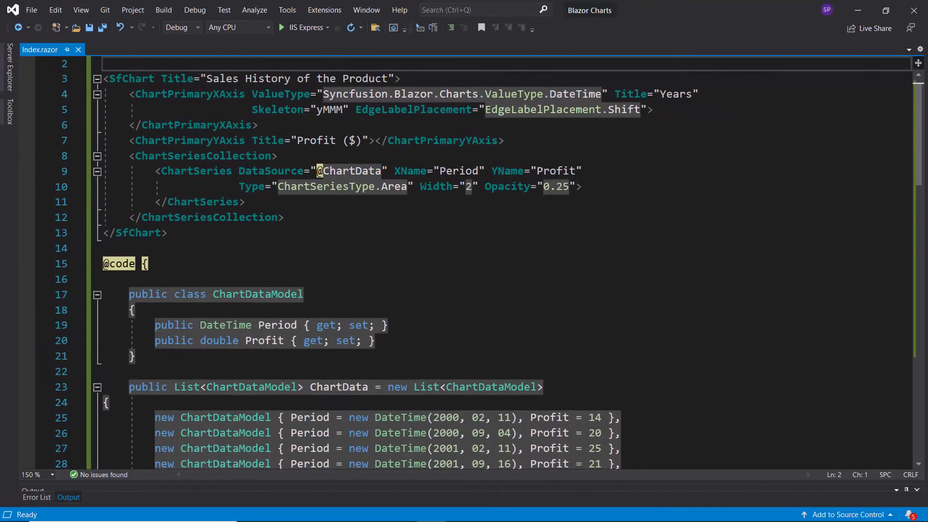
Step: Place the cursor after </ChartSeriesCollection> to insert an empty ChartZoomSettings element
{"action": "left_click", "coordinate": [282, 27]}
{"action": "type", "text": "<ChartZoomSettings>"}
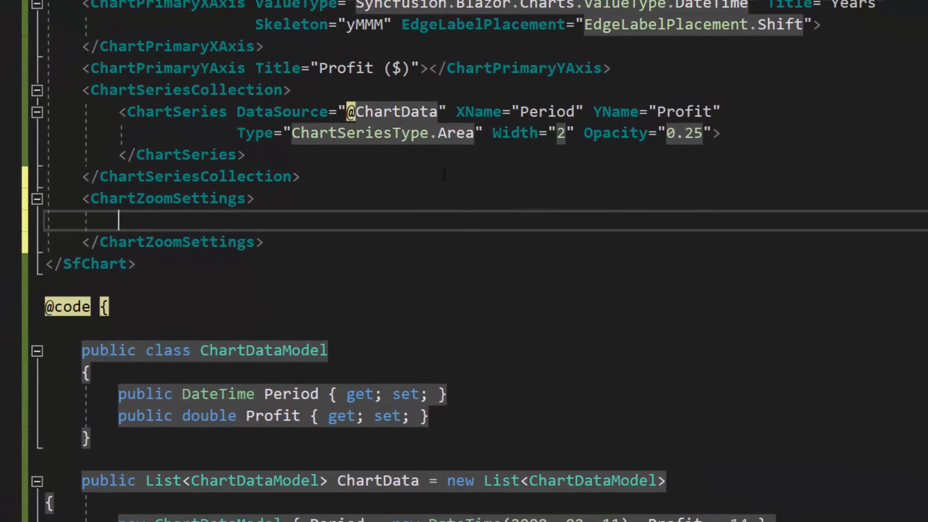
Step: Add EnableSelectionZooming="true" to the ChartZoomSettings tag
{"action": "type", "text": "EnableSelection"}
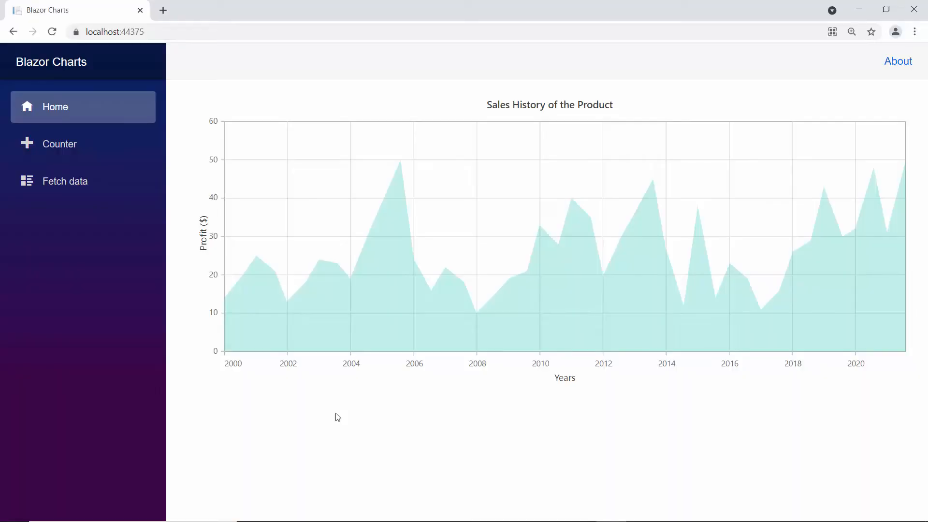
{"action": "mouse_move", "coordinate": [576, 350]}
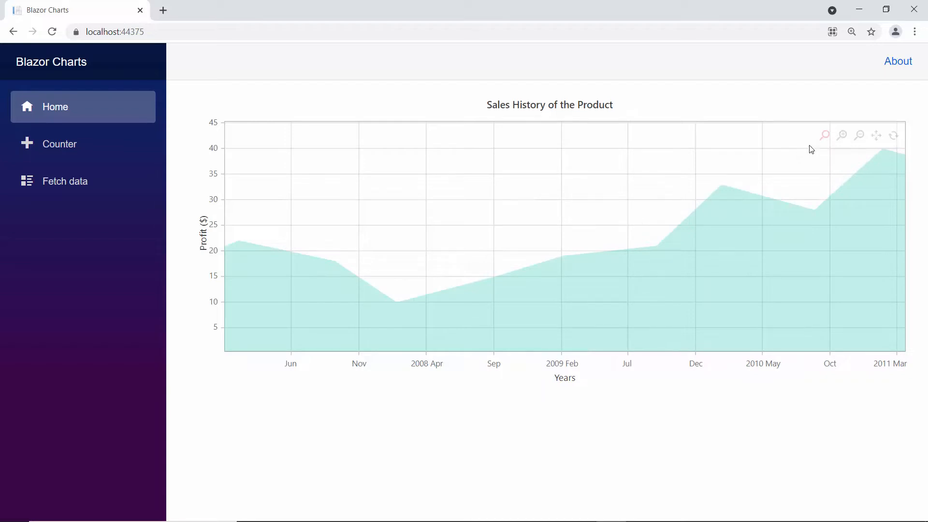
{"action": "mouse_move", "coordinate": [823, 135]}
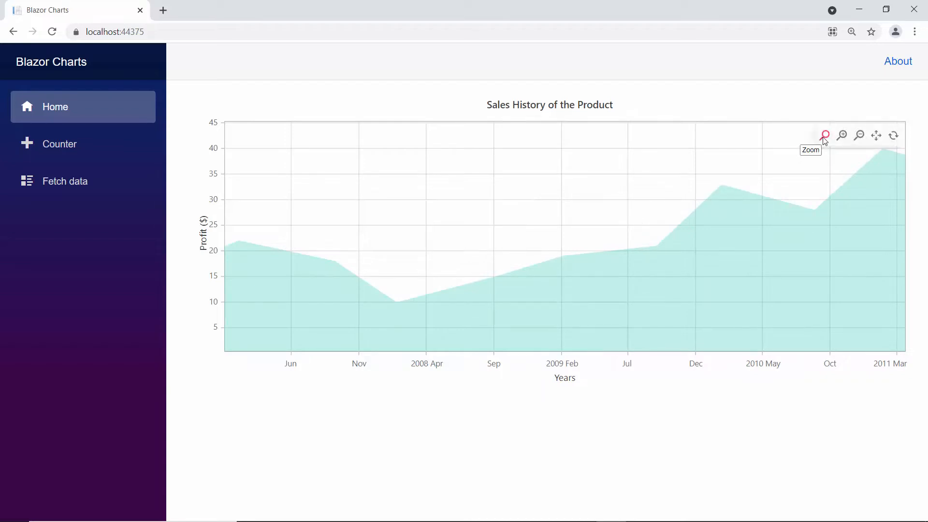
{"action": "mouse_move", "coordinate": [841, 135]}
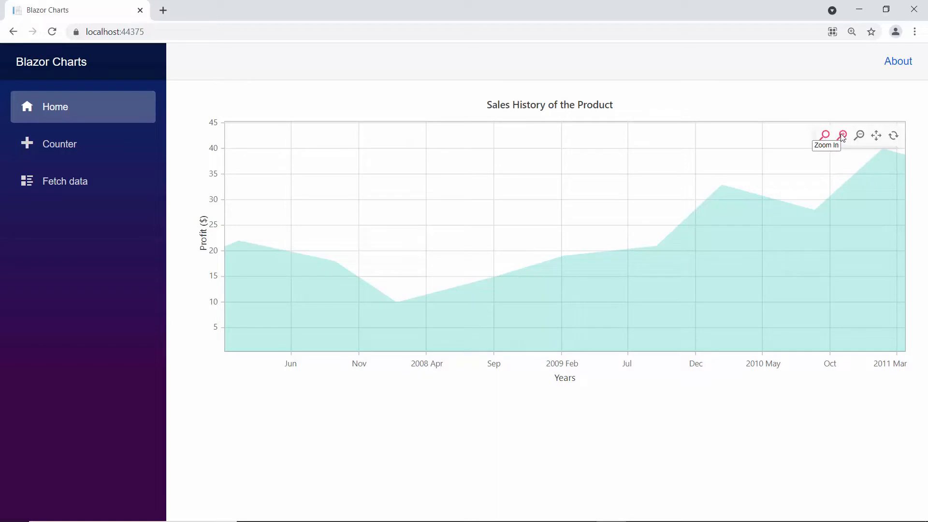
{"action": "mouse_move", "coordinate": [893, 135]}
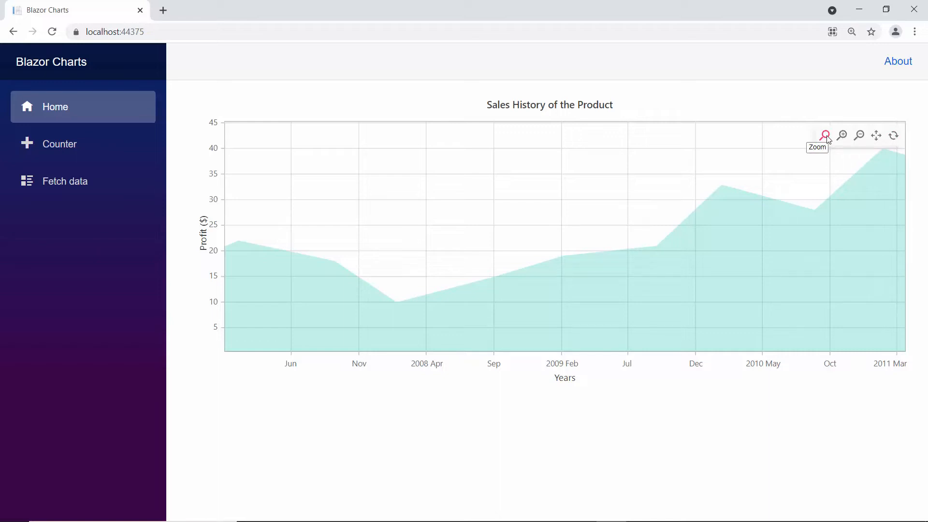
Step: Zoom the running chart in and out with the toolbar, then reset it to full range
{"action": "left_click", "coordinate": [841, 136]}
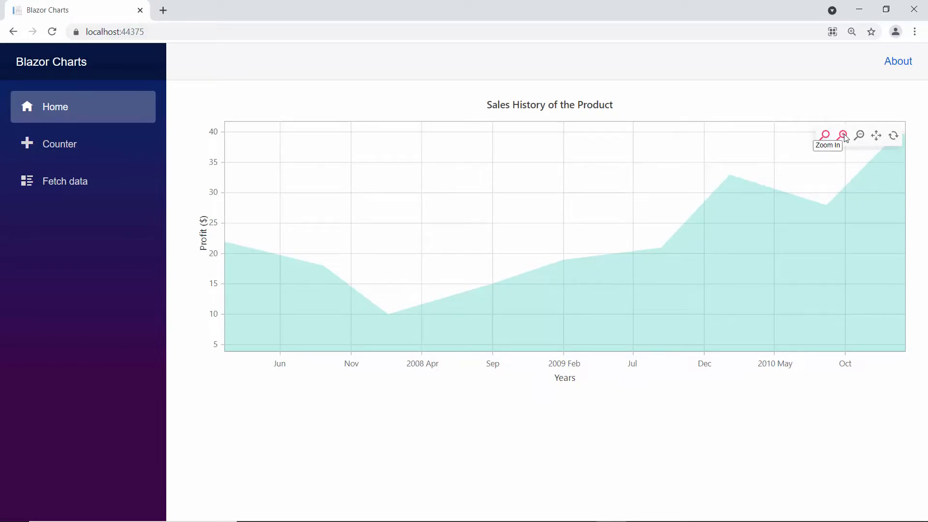
{"action": "left_click", "coordinate": [841, 135]}
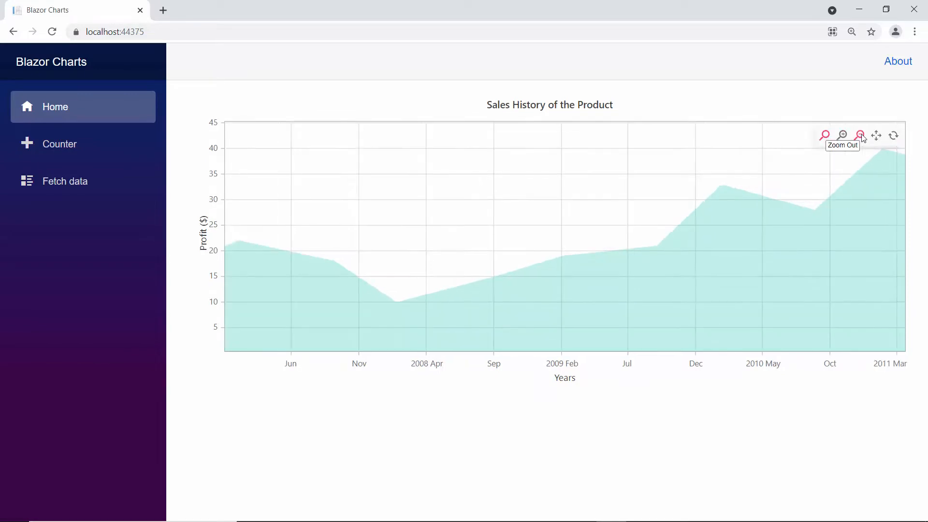
{"action": "mouse_move", "coordinate": [876, 135]}
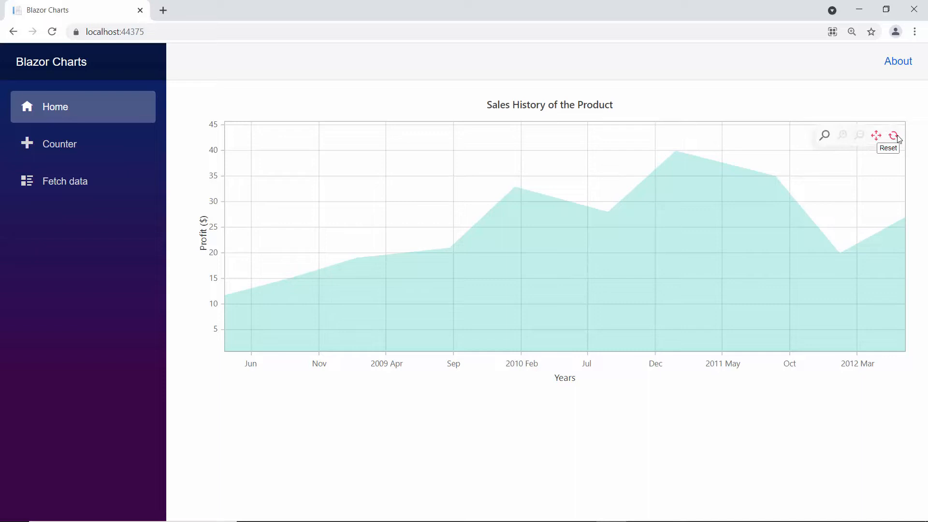
{"action": "left_click", "coordinate": [894, 135]}
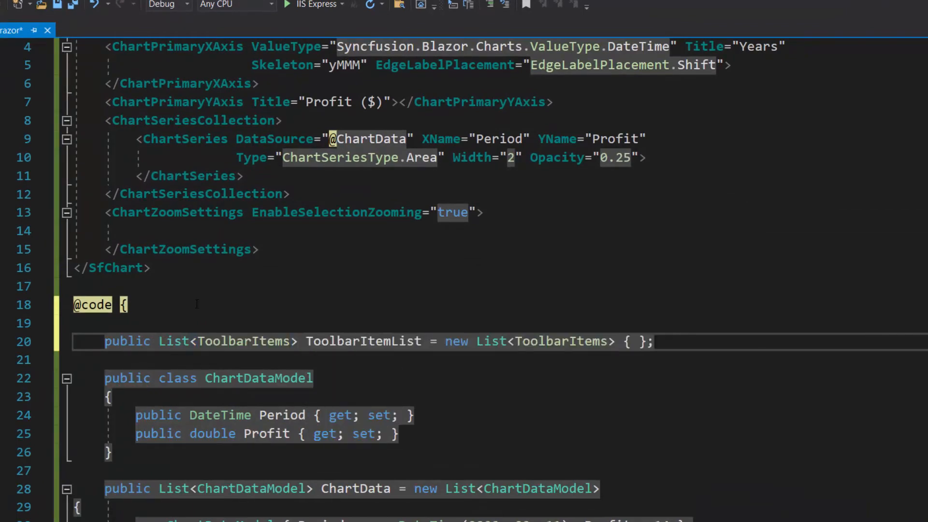
{"action": "type", "text": "ToolbarItems.ZoomIn,"}
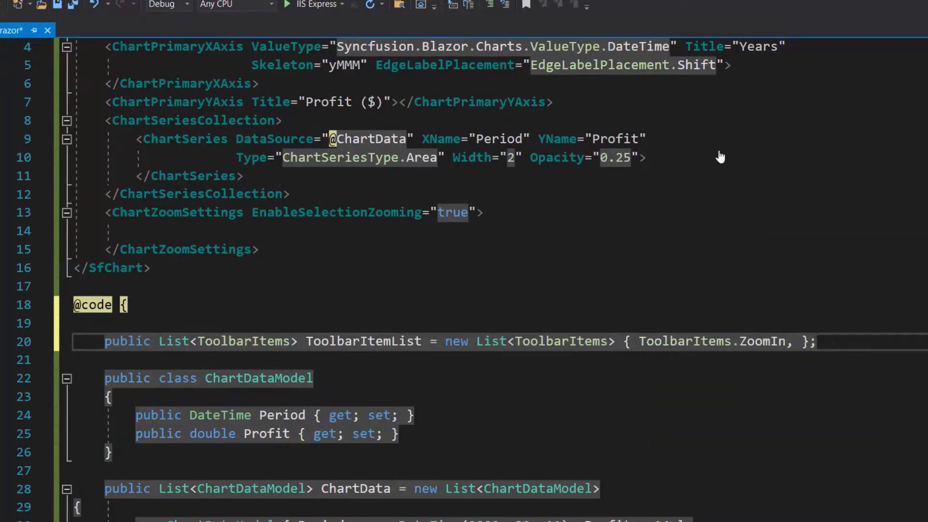
{"action": "type", "text": "ToolbarItems.ZoomOut, ToolbarItems.Reset};"}
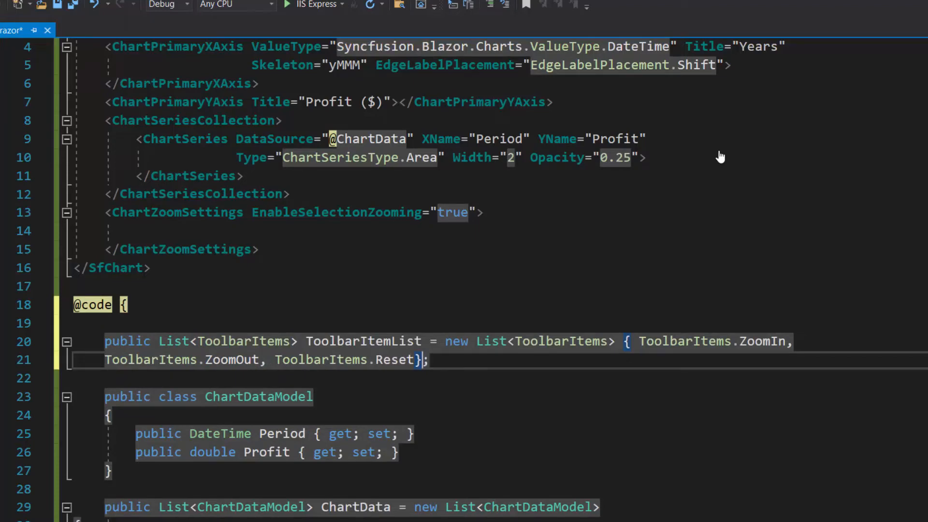
{"action": "type", "text": "ToolbarItems=\"\""}
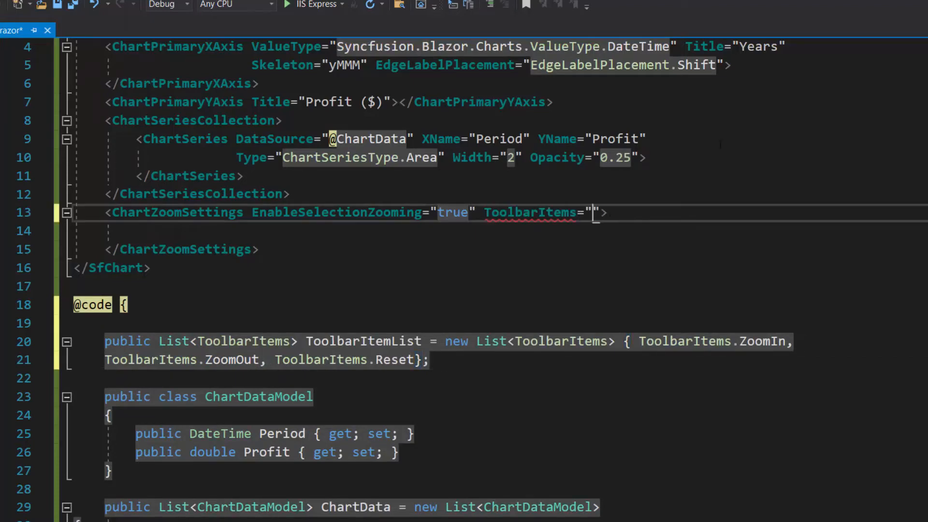
{"action": "type", "text": "@ToolbarItemList"}
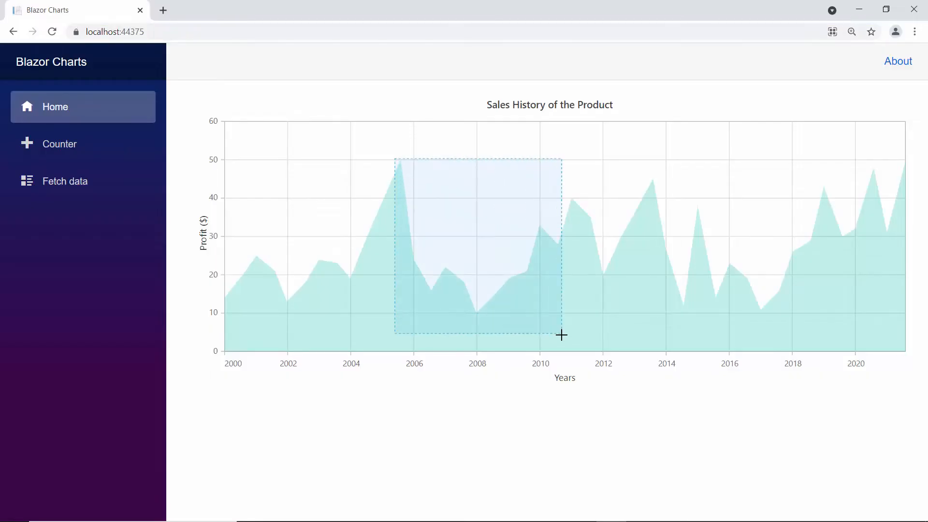
Step: Drag-select the 2005–2010 region of the rerun chart to zoom into it
{"action": "left_click_drag", "start_coordinate": [395, 161], "coordinate": [561, 335]}
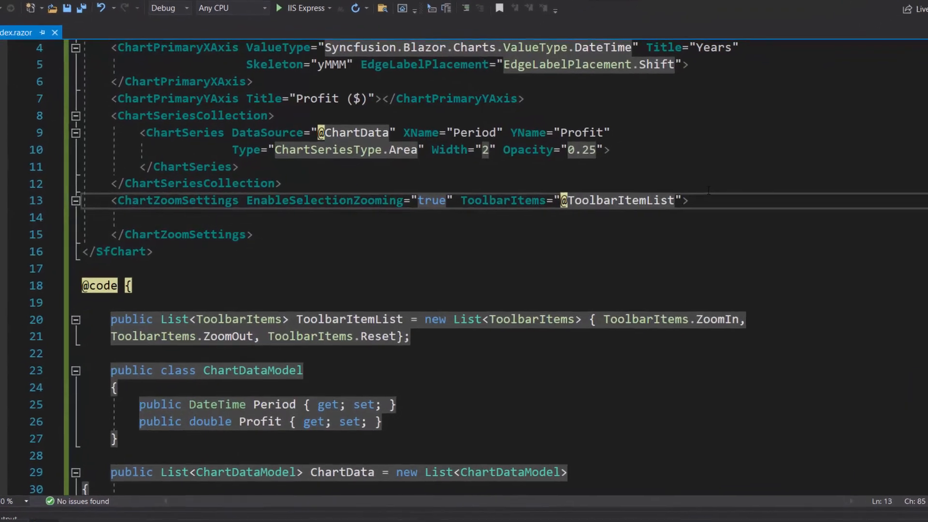
Step: Add EnablePan="true", Mode="ZoomMode.X" and EnableScrollbar="true" to ChartZoomSettings
{"action": "type", "text": "EnablePan=\"true\">"}
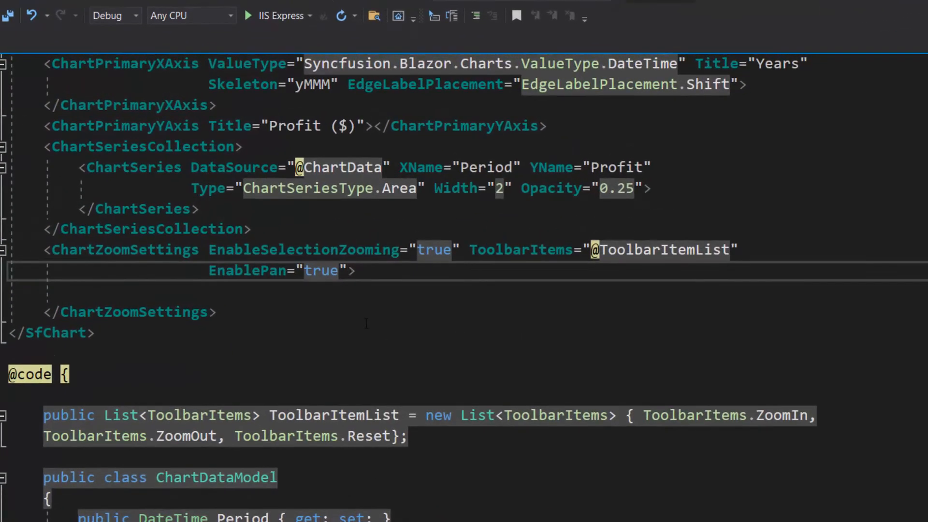
{"action": "type", "text": "Mode=\"ZoomMode.X\""}
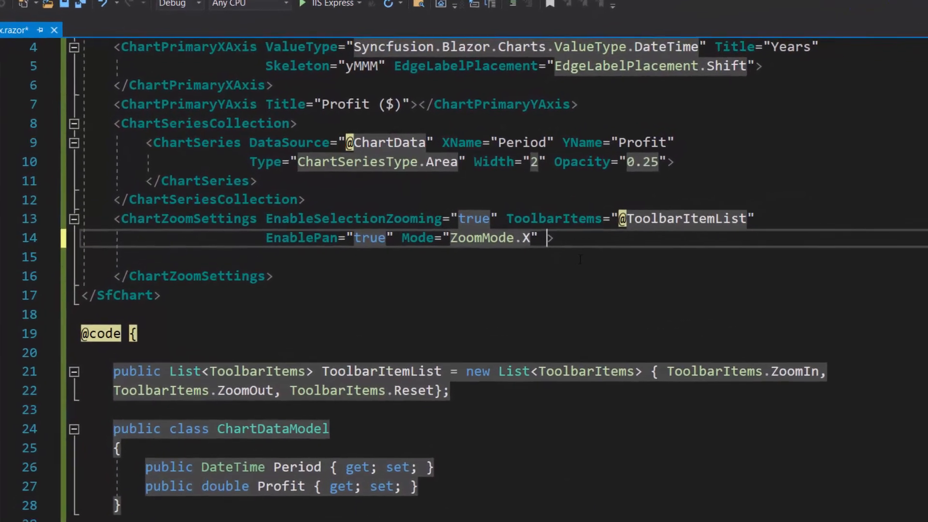
{"action": "type", "text": "EnableScrollbar=\"tr"}
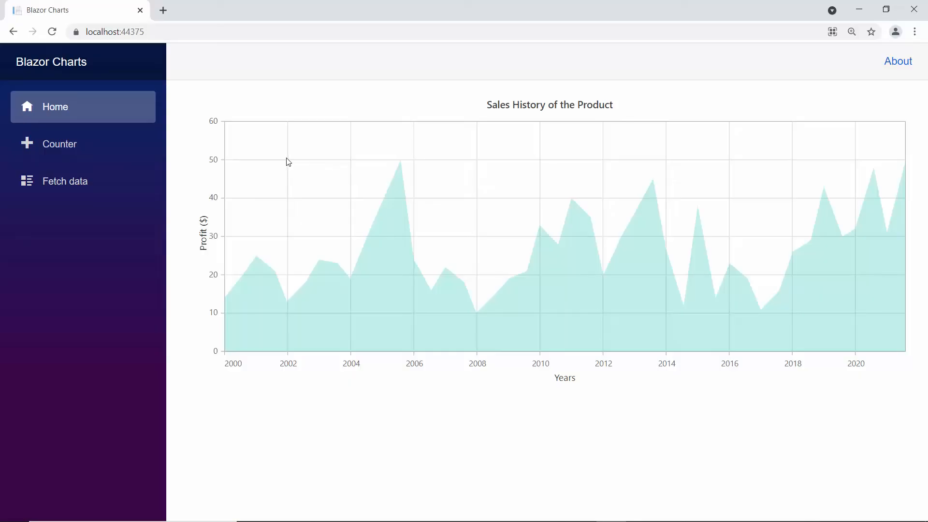
Step: Zoom the chart along X into a narrower year range, then move through years with the scrollbar
{"action": "left_click_drag", "start_coordinate": [286, 162], "coordinate": [673, 225]}
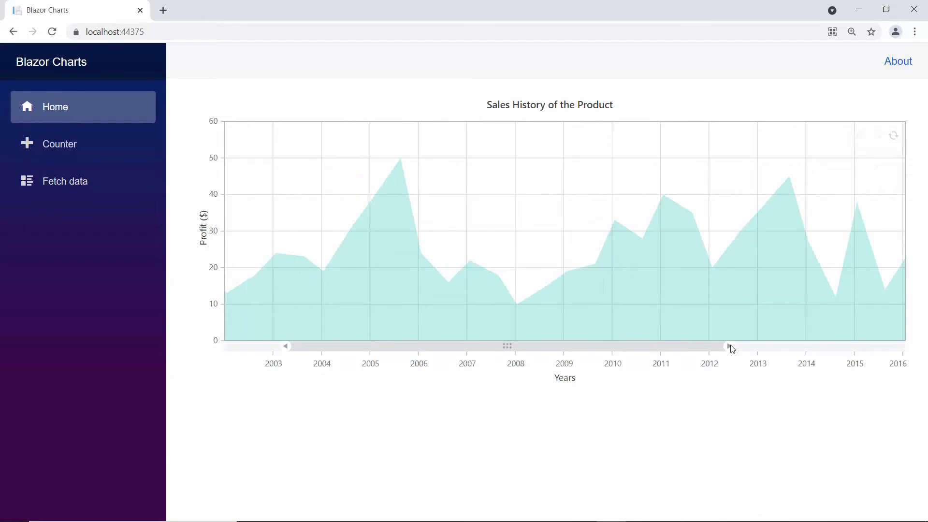
{"action": "left_click_drag", "start_coordinate": [731, 346], "coordinate": [792, 346]}
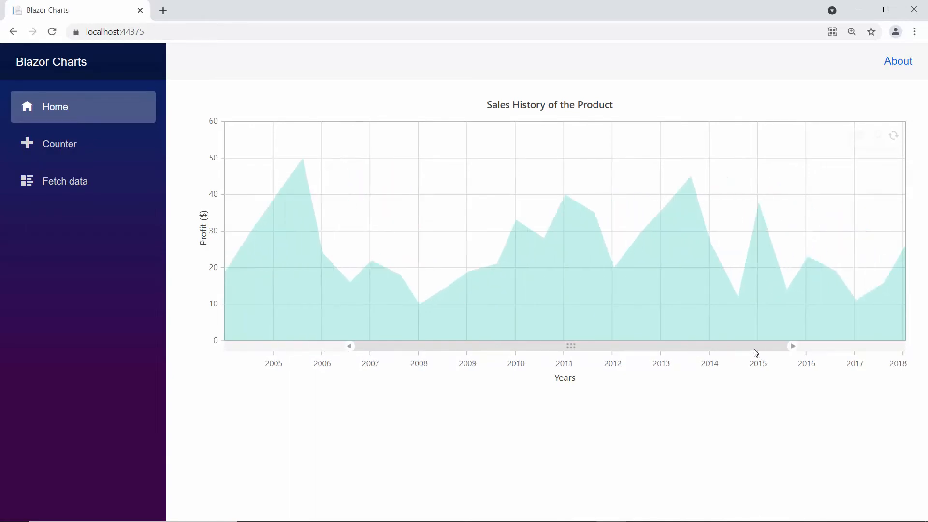
{"action": "left_click_drag", "start_coordinate": [571, 346], "coordinate": [497, 346]}
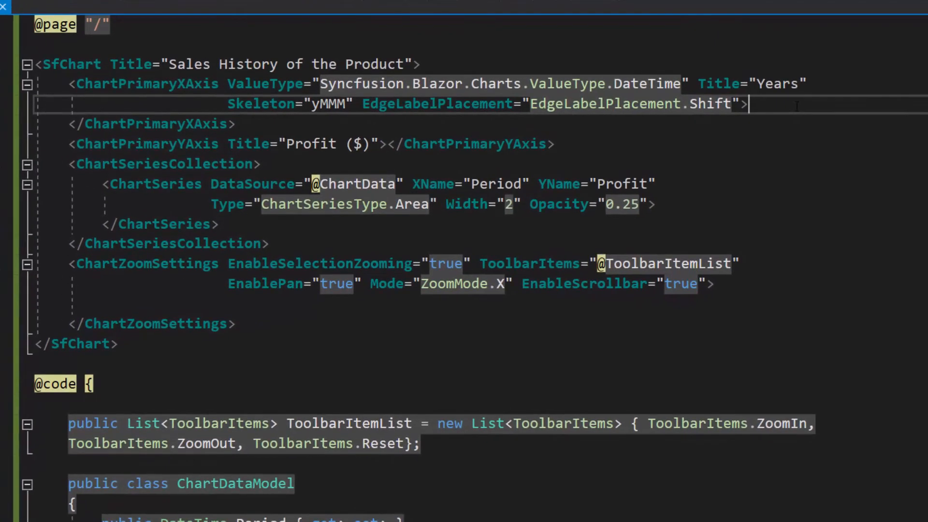
Step: Set EnableAutoIntervalOnZooming="true" on ChartPrimaryXAxis and zoom the rerun chart into 2004–2009
{"action": "type", "text": "EnableAutoIntervalOnZooming=\"\">"}
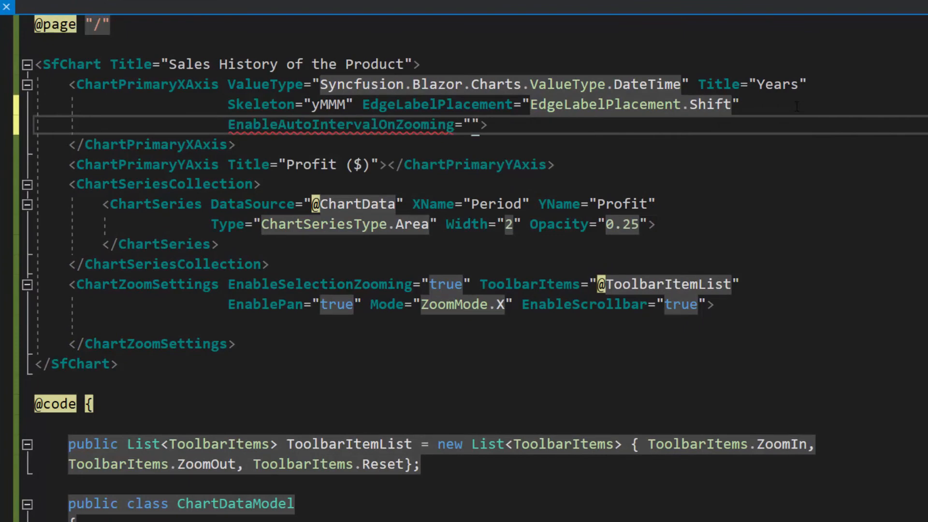
{"action": "type", "text": "true"}
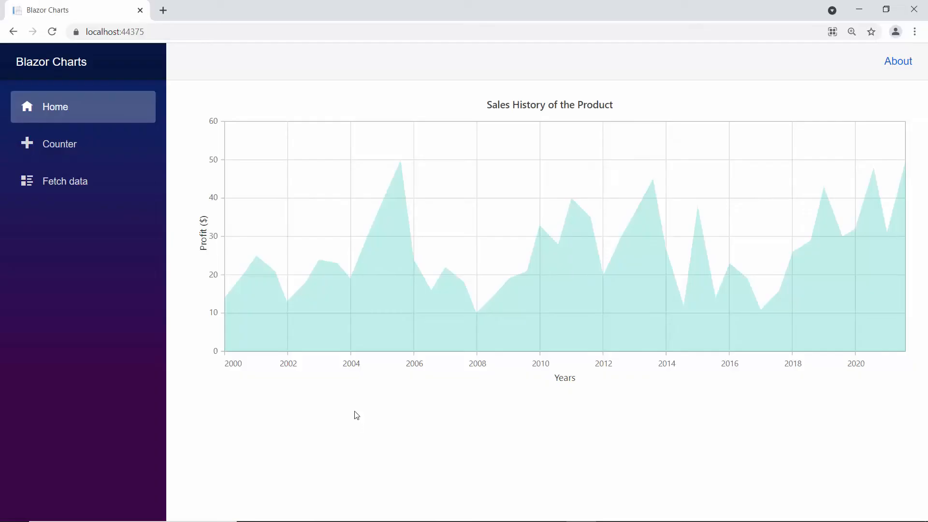
{"action": "left_click_drag", "start_coordinate": [350, 178], "coordinate": [539, 220]}
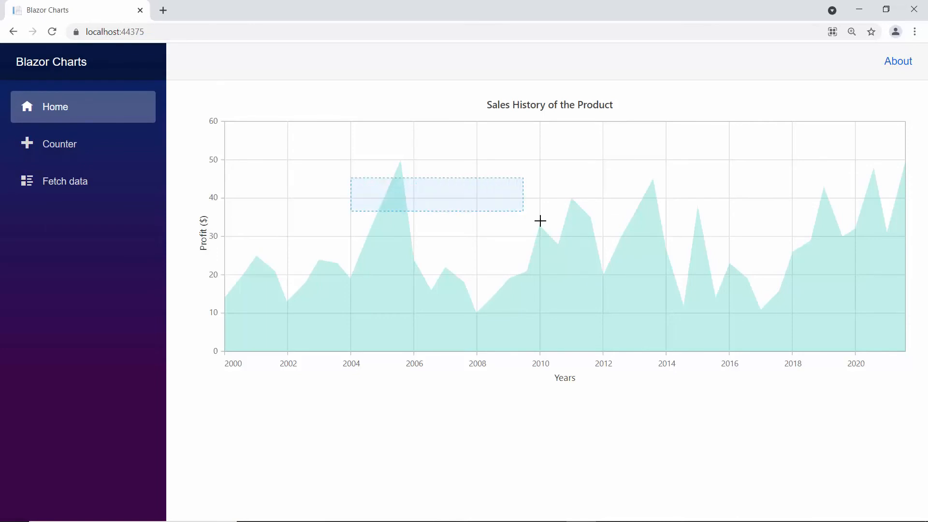